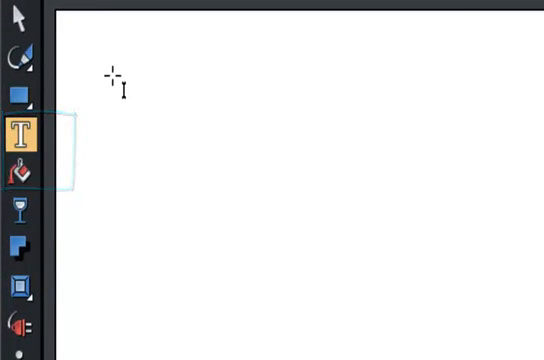
# Place the single text line 'This is some text' near the top of the page
pyautogui.write('This is')
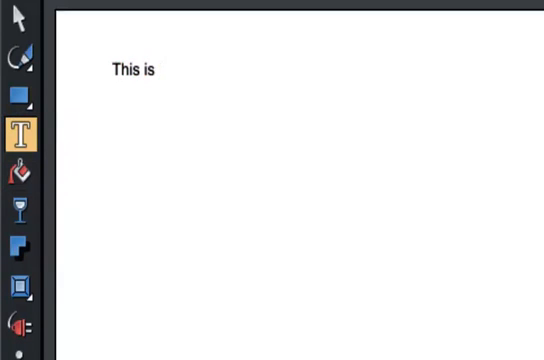
pyautogui.write('some text')
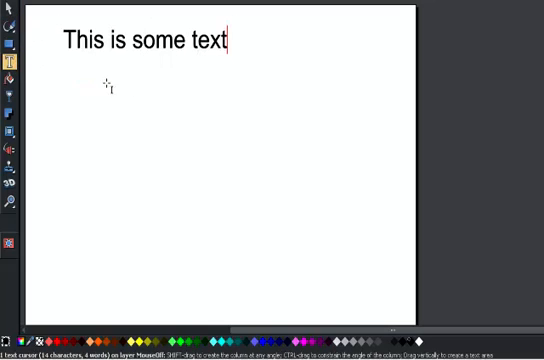
# Create a text column below the heading reading 'This is some text in a column'
pyautogui.moveTo(74, 80); pyautogui.dragTo(218, 84)
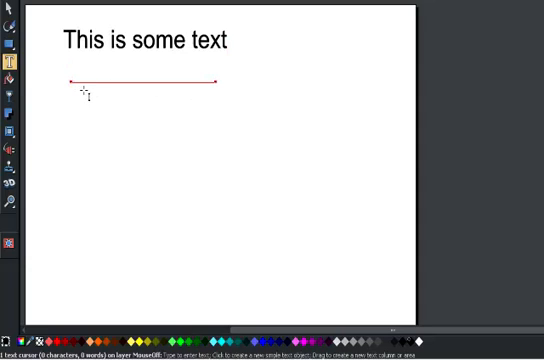
pyautogui.write('This is')
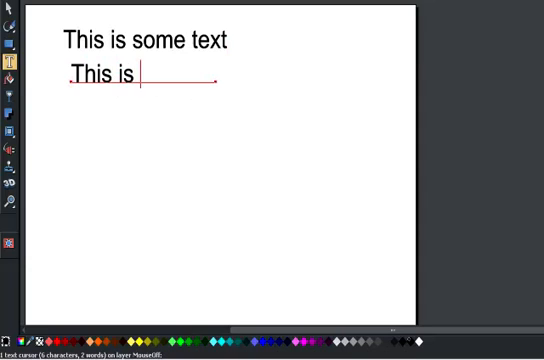
pyautogui.write('some text in a co')
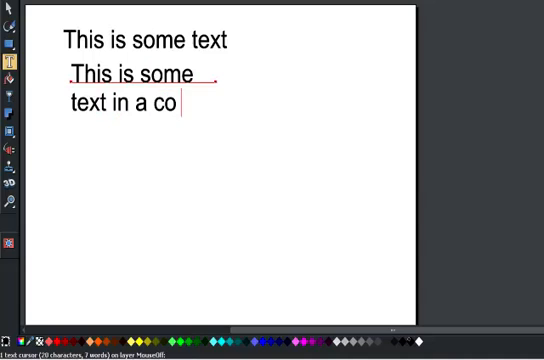
pyautogui.write('lumn ajhdfjklha')
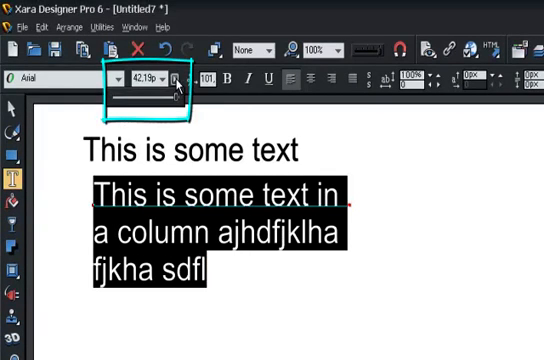
# Reduce the column text's font size to 21px
pyautogui.write('21px')
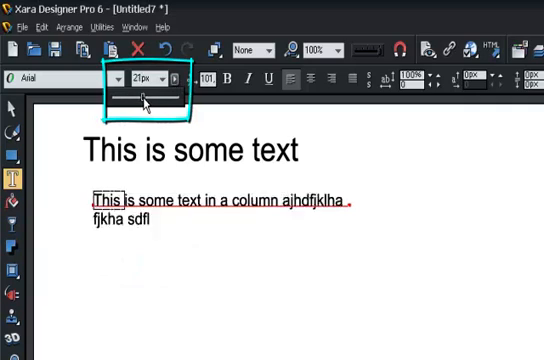
pyautogui.click(168, 78)
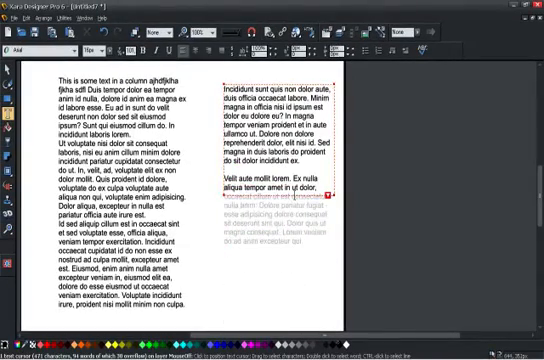
# Start the right-hand text frame with 'This is some text' before the placeholder Latin
pyautogui.write('This is some text')
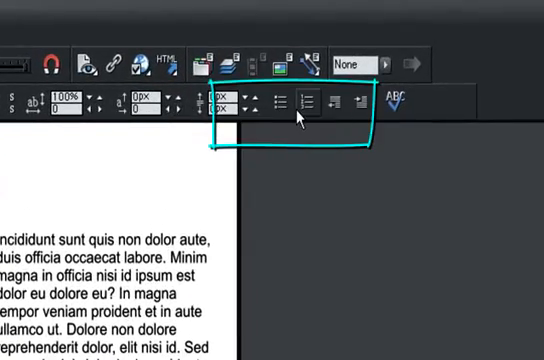
pyautogui.moveTo(312, 100)
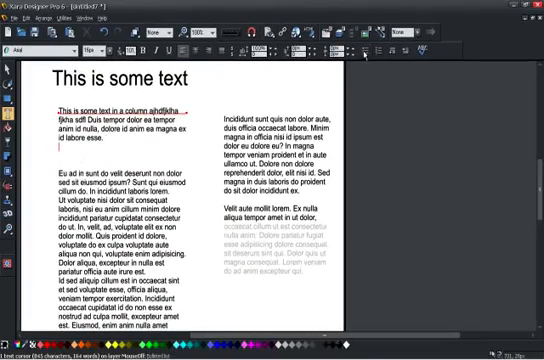
# Enter three short bullet items ('This is', 'sl fjkhs f', 's dhfg ahfj') below the first paragraph
pyautogui.write('This is a bullet')
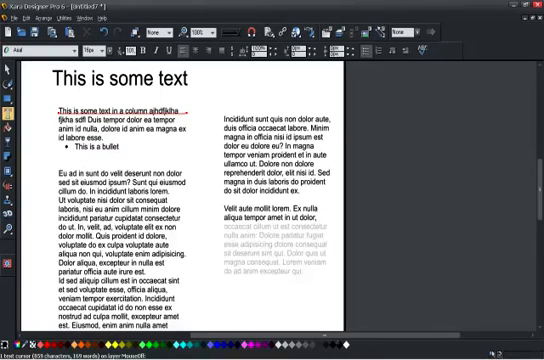
pyautogui.write('sl fjkhs f')
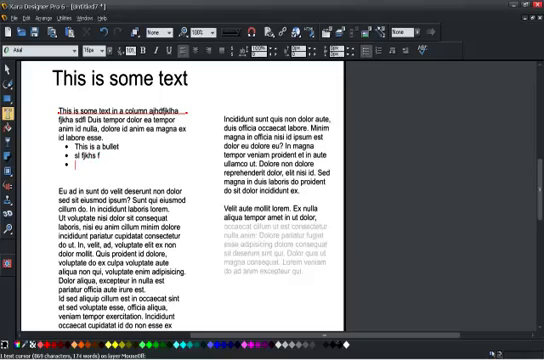
pyautogui.write('s dhfg ahfj')
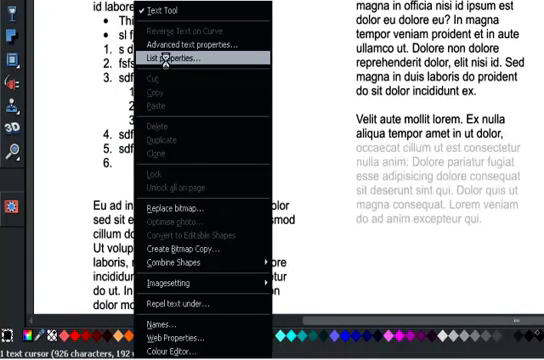
# Show the Numbered list properties dialog with its number format and start value
pyautogui.click(184, 56)
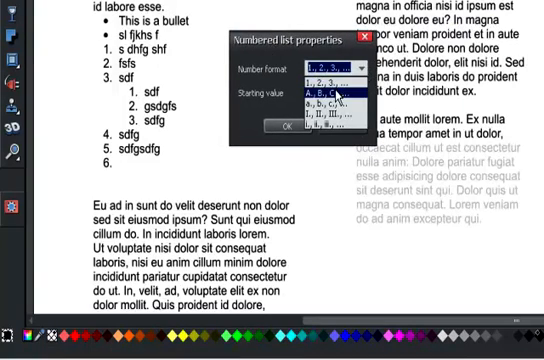
pyautogui.click(330, 104)
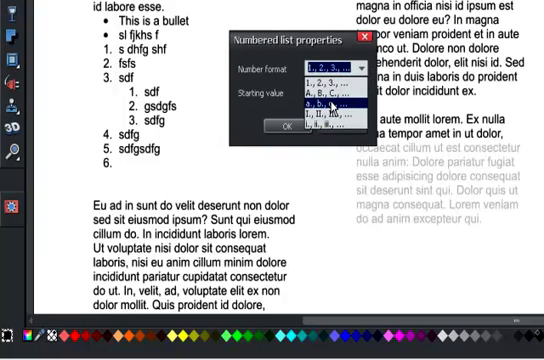